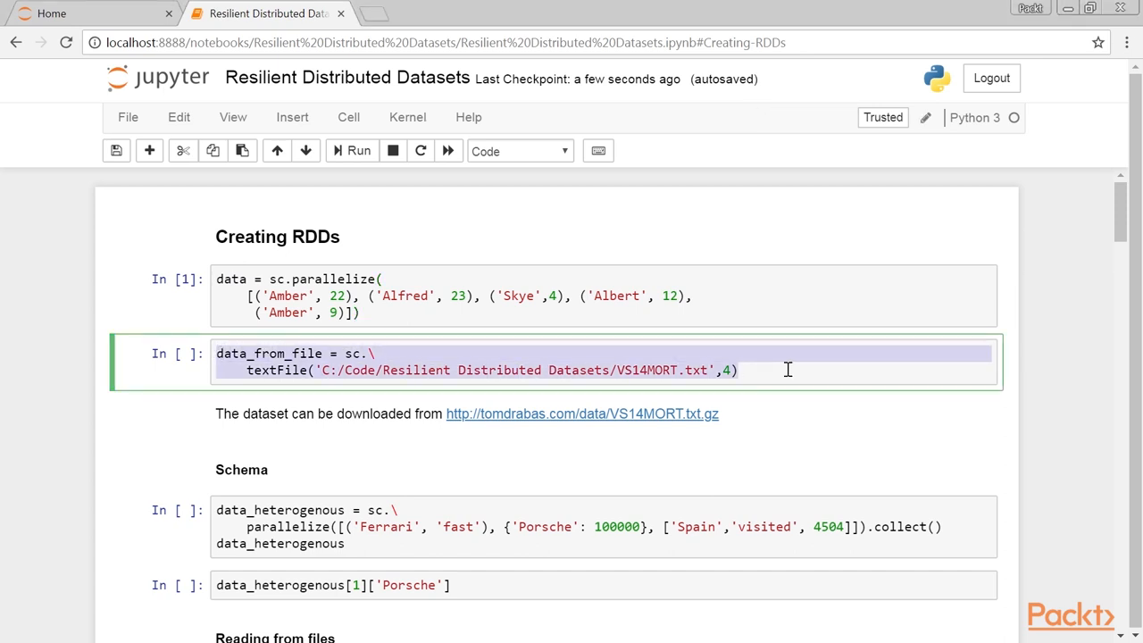
{"action": "mouse_move", "coordinate": [784, 370]}
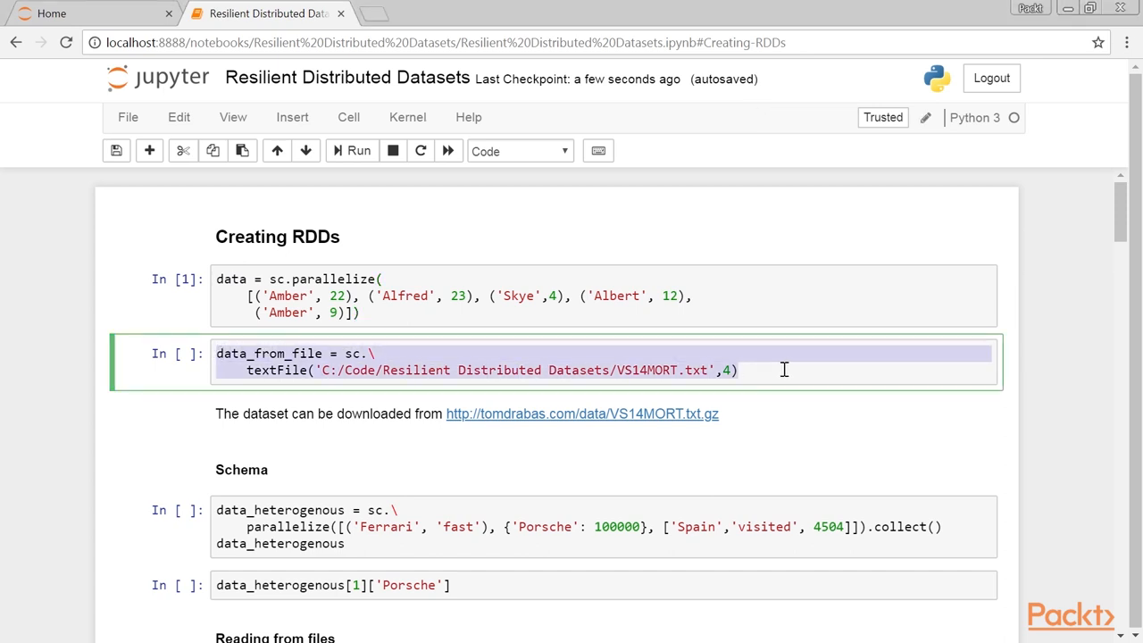
- Run the textFile cell reading VS14MORT.txt into 4 partitions and start the dataset download
{"action": "left_click", "coordinate": [350, 150]}
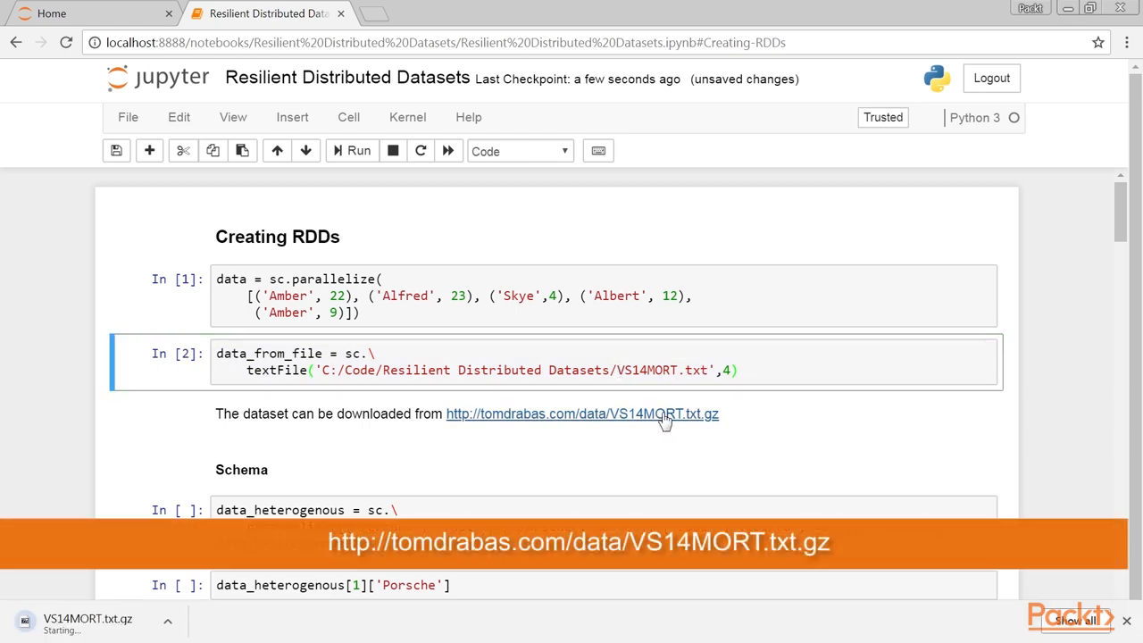
{"action": "left_click", "coordinate": [582, 415]}
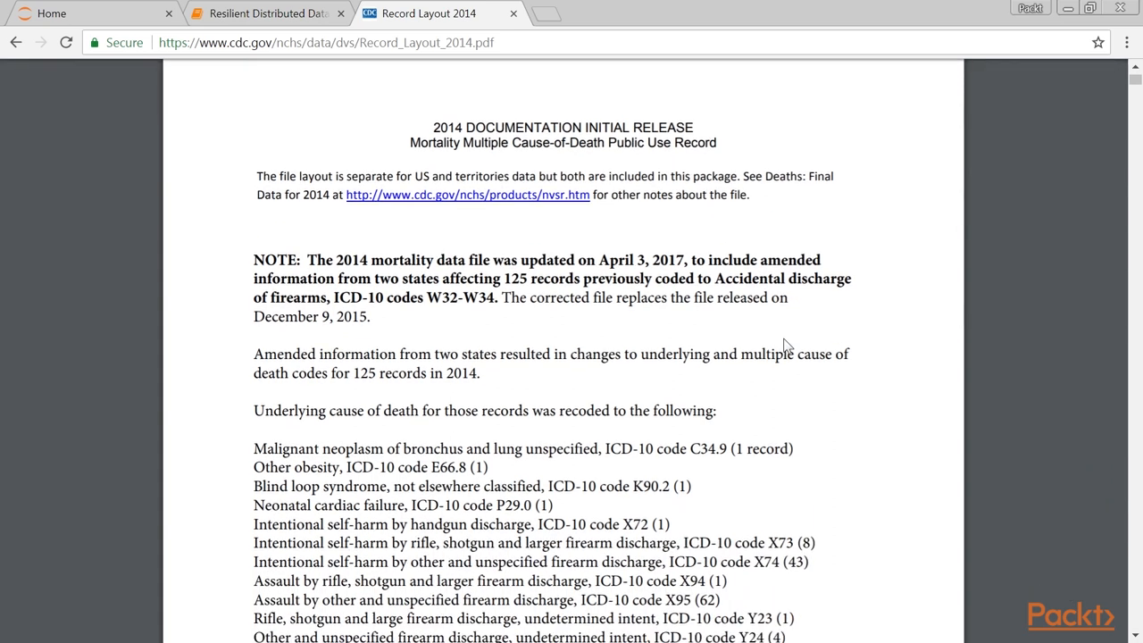
- Scroll through the Record Layout 2014 PDF to review the mortality field positions
{"action": "scroll", "scroll_direction": "down", "scroll_amount": 3}
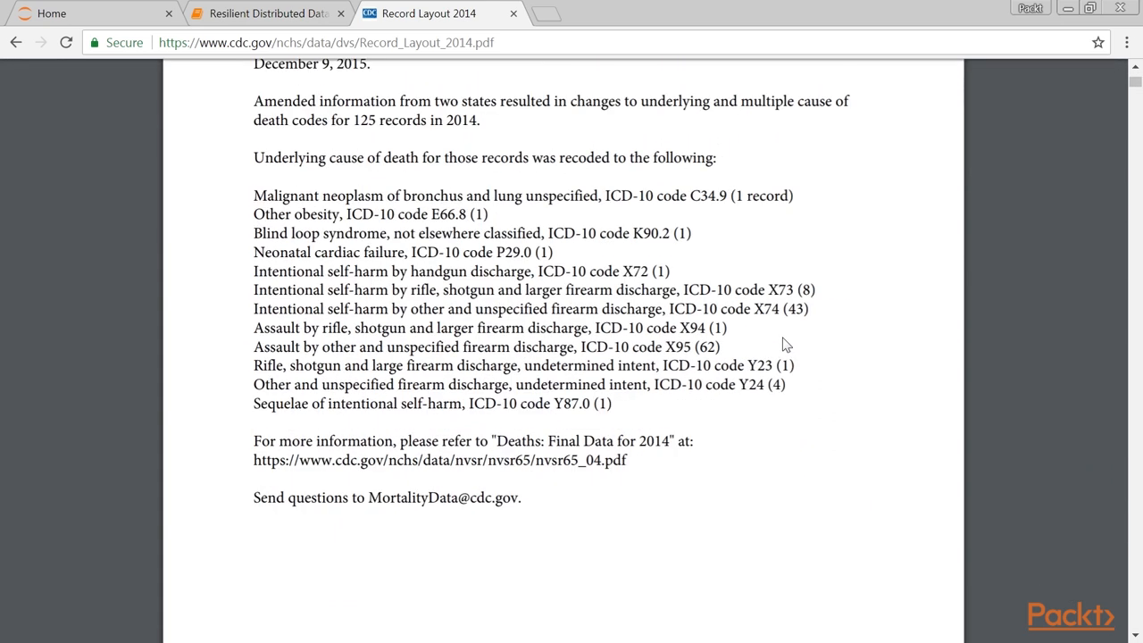
{"action": "scroll", "scroll_direction": "down", "scroll_amount": 3}
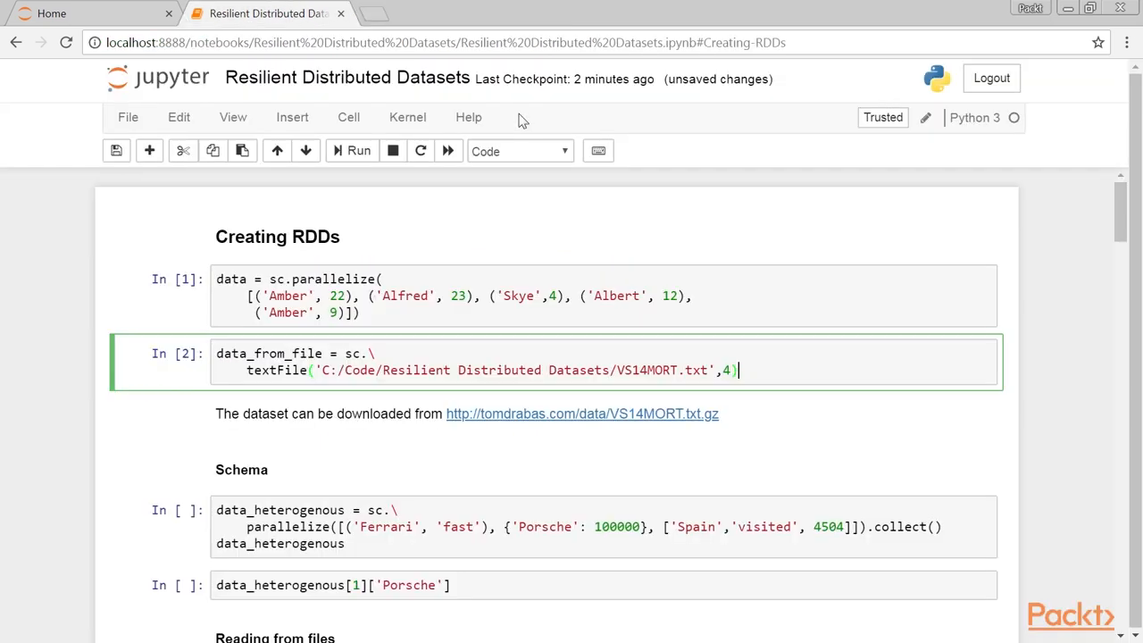
{"action": "mouse_move", "coordinate": [582, 418]}
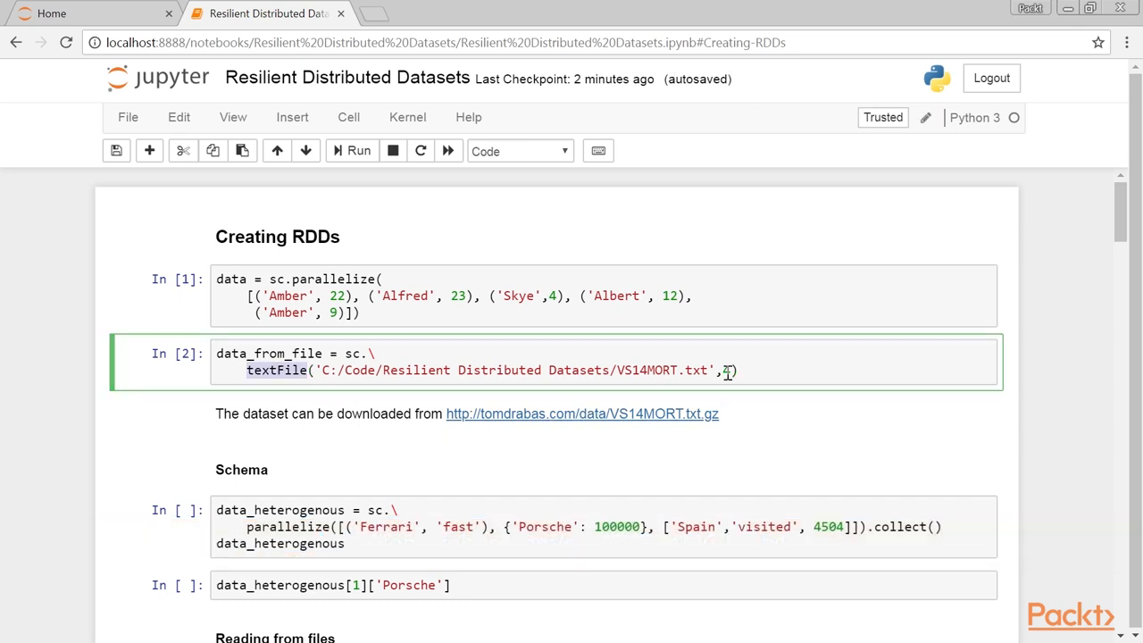
{"action": "type", "text": "4"}
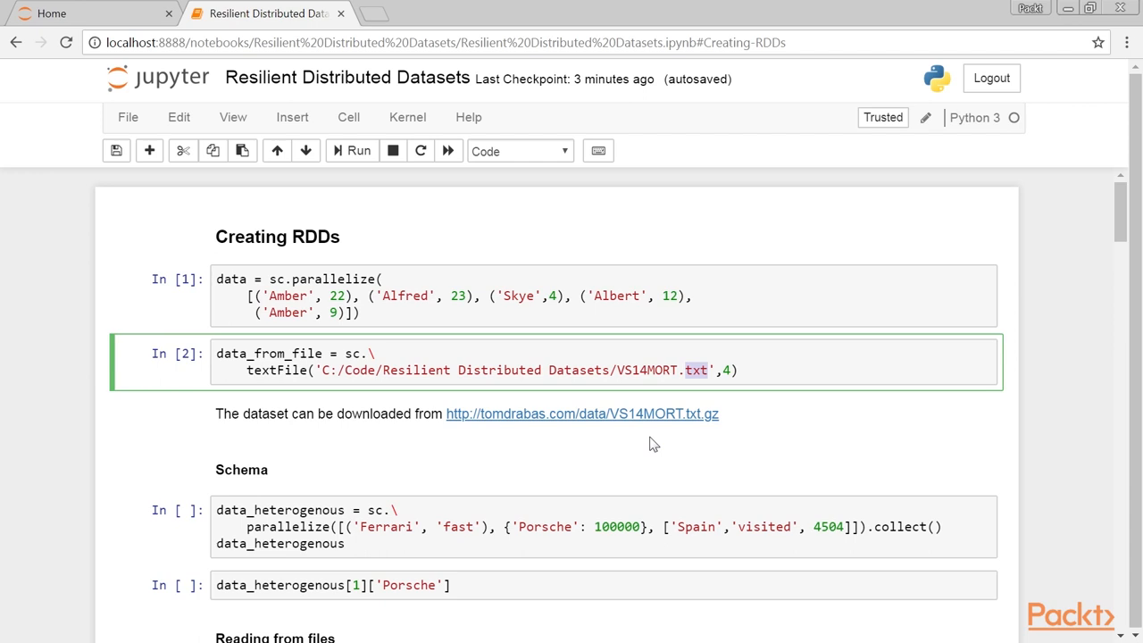
{"action": "mouse_move", "coordinate": [646, 438]}
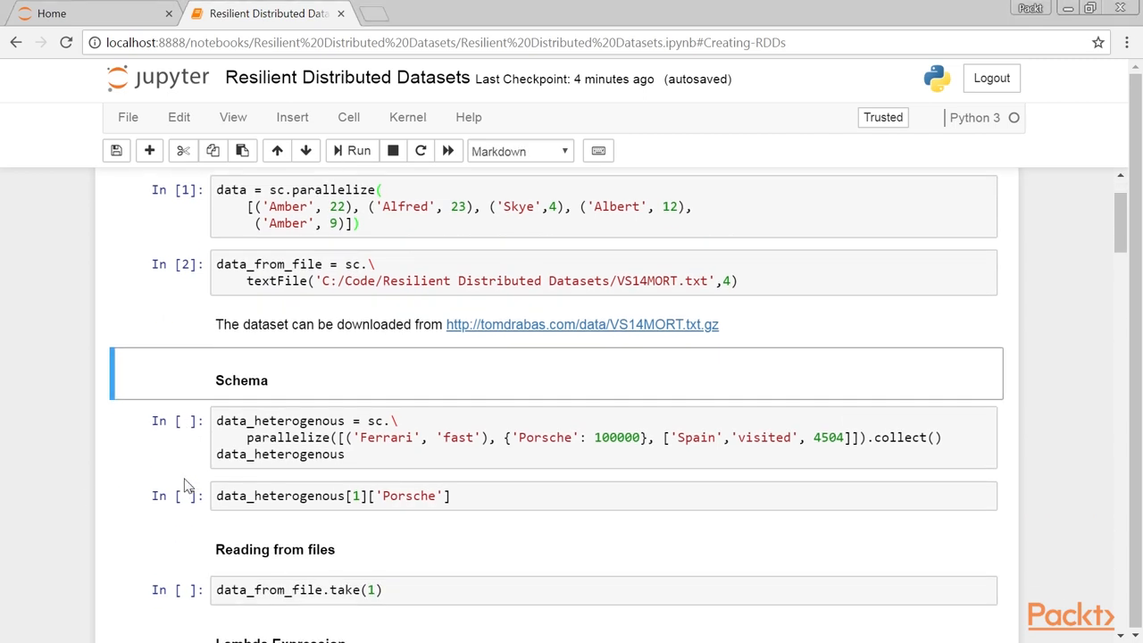
- Run the data_heterogenous collect cell and the ['Porsche'] lookup returning 100000
{"action": "scroll", "scroll_direction": "down", "scroll_amount": 3}
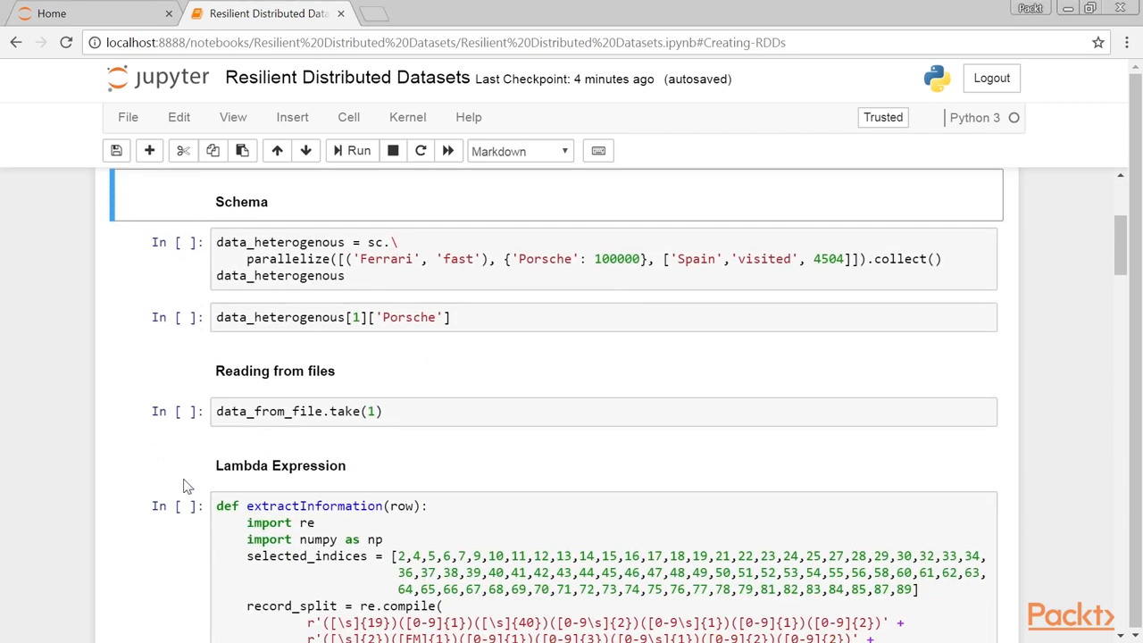
{"action": "mouse_move", "coordinate": [170, 491]}
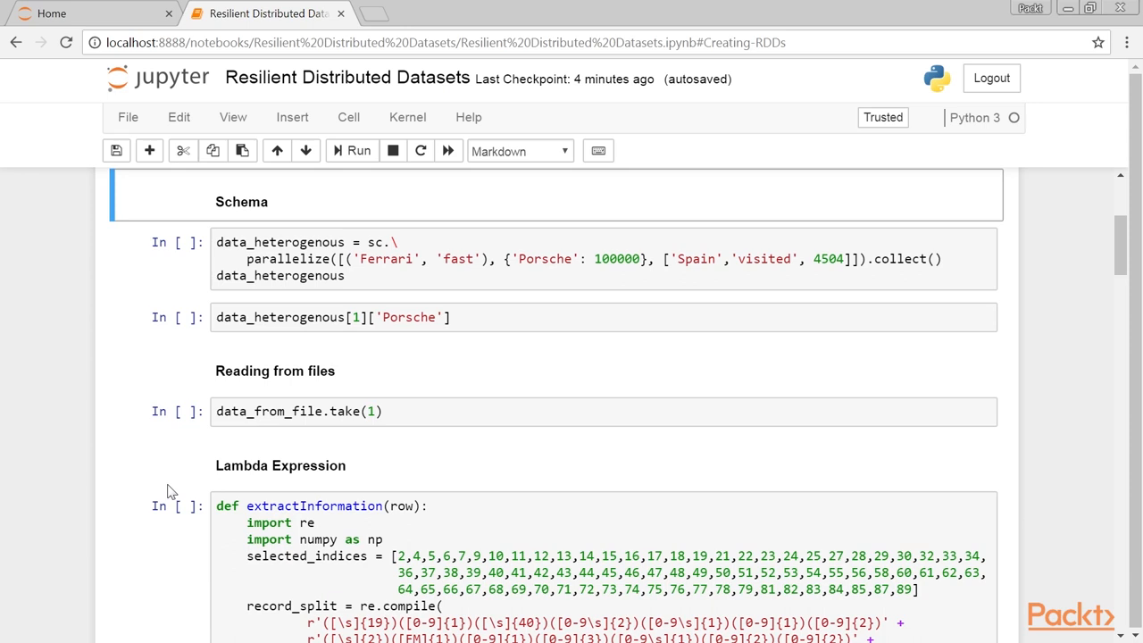
{"action": "mouse_move", "coordinate": [171, 480]}
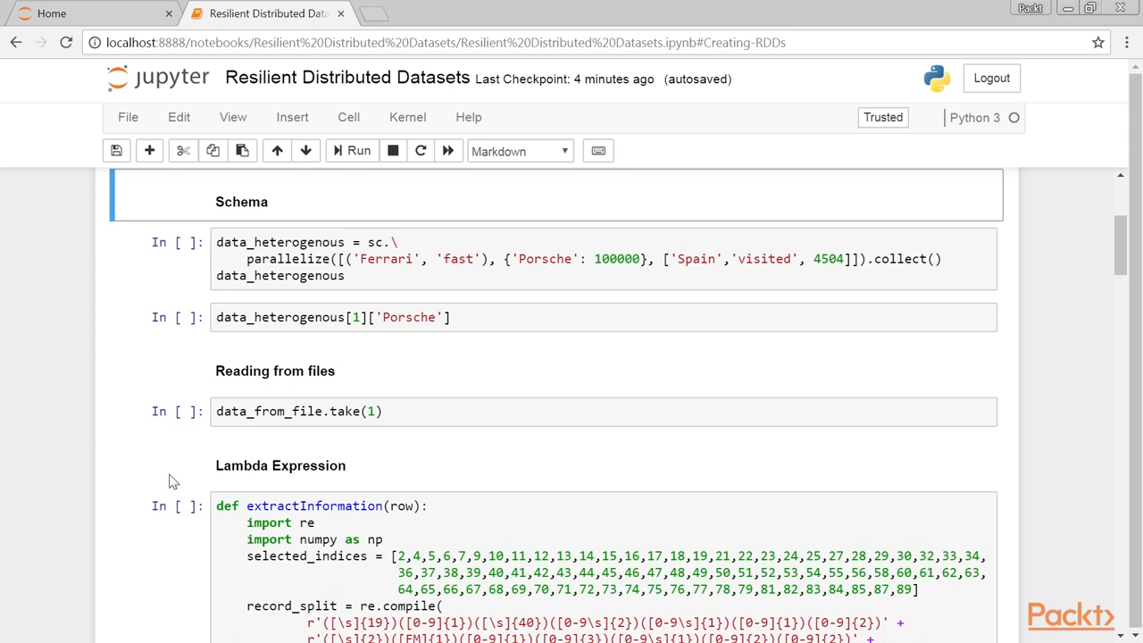
{"action": "left_click", "coordinate": [532, 257]}
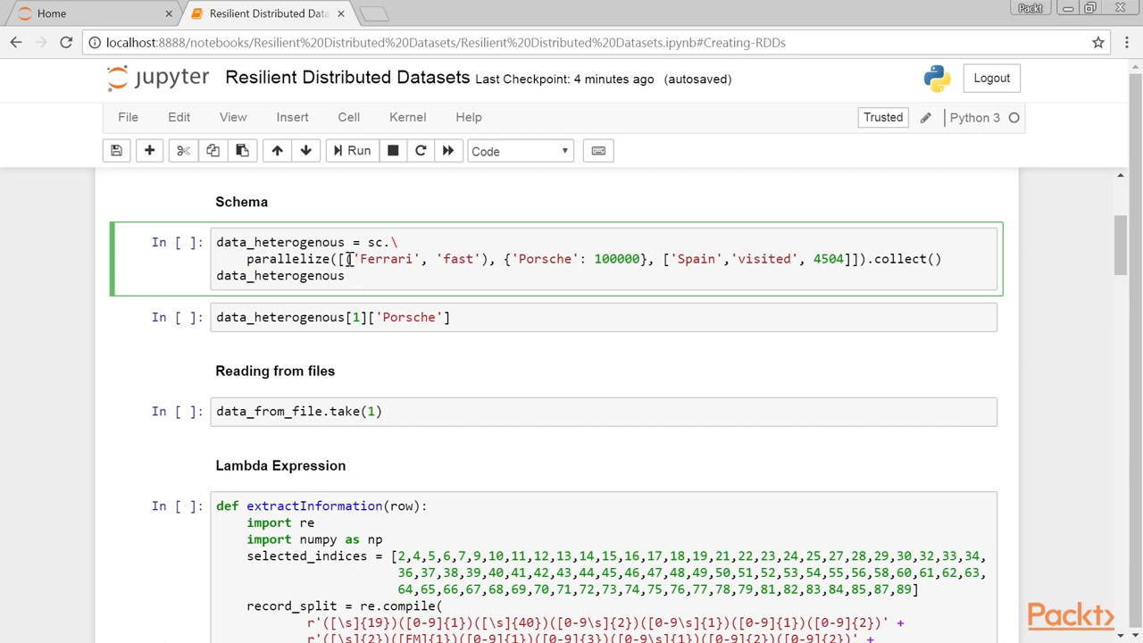
{"action": "left_click_drag", "start_coordinate": [350, 259], "coordinate": [489, 259]}
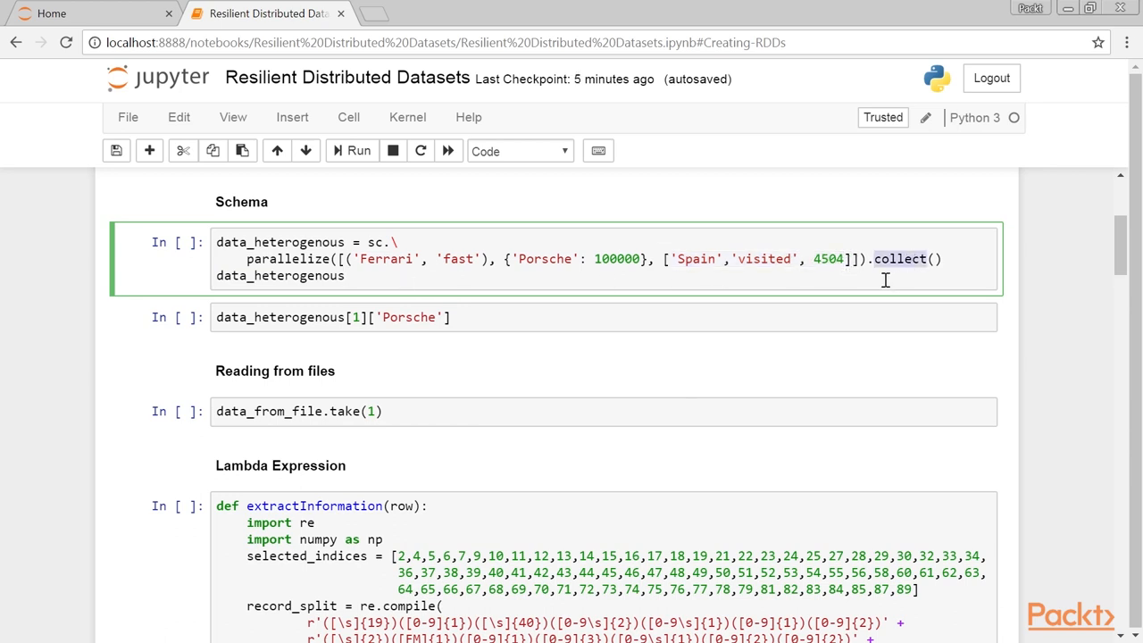
{"action": "mouse_move", "coordinate": [875, 279]}
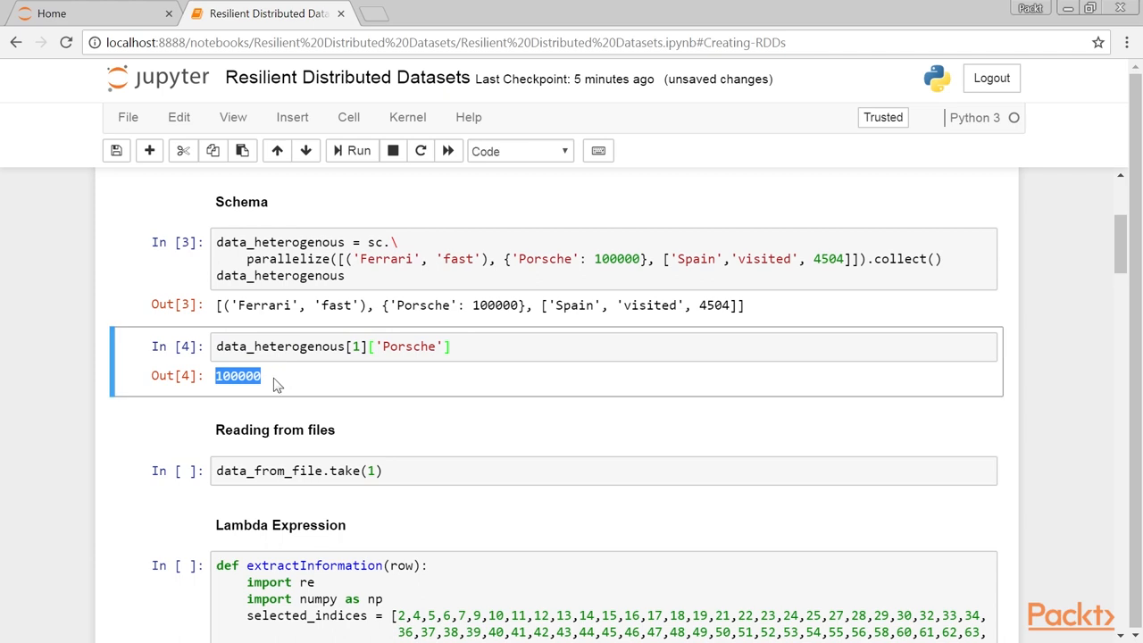
{"action": "left_click", "coordinate": [897, 259]}
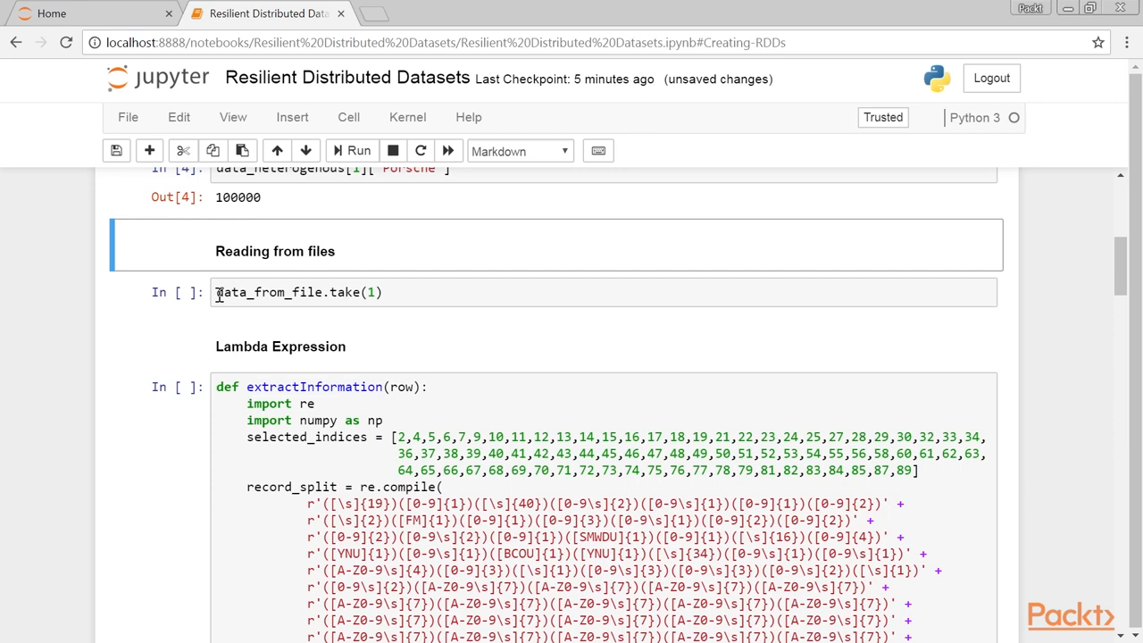
- Run data_from_file.take(1) to show the first raw fixed-width mortality record
{"action": "left_click", "coordinate": [304, 293]}
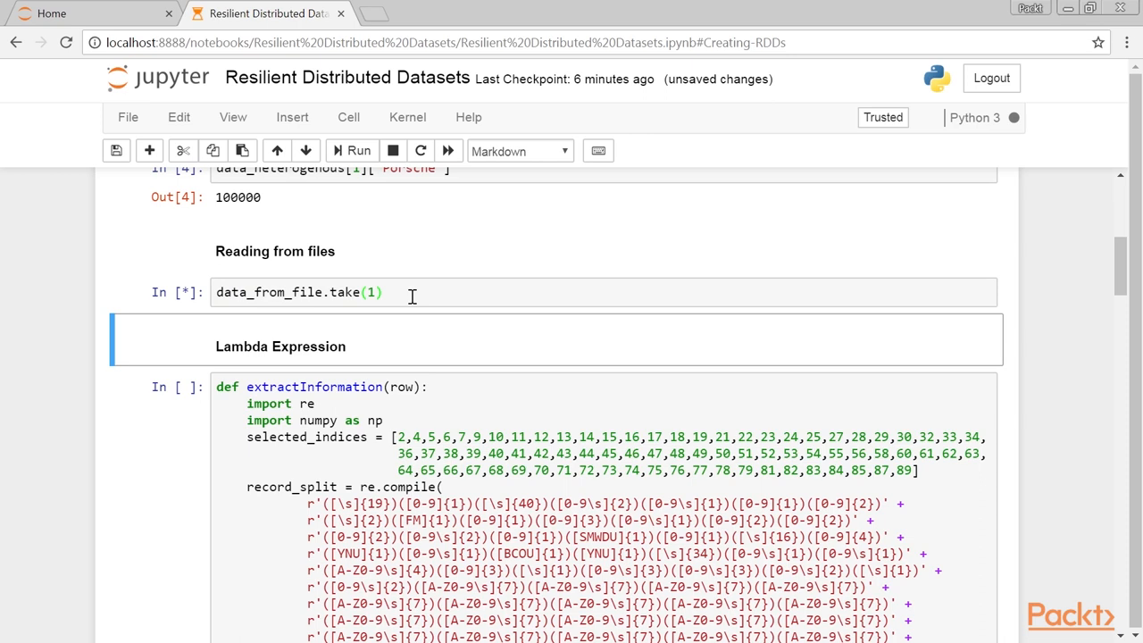
{"action": "left_click", "coordinate": [350, 150]}
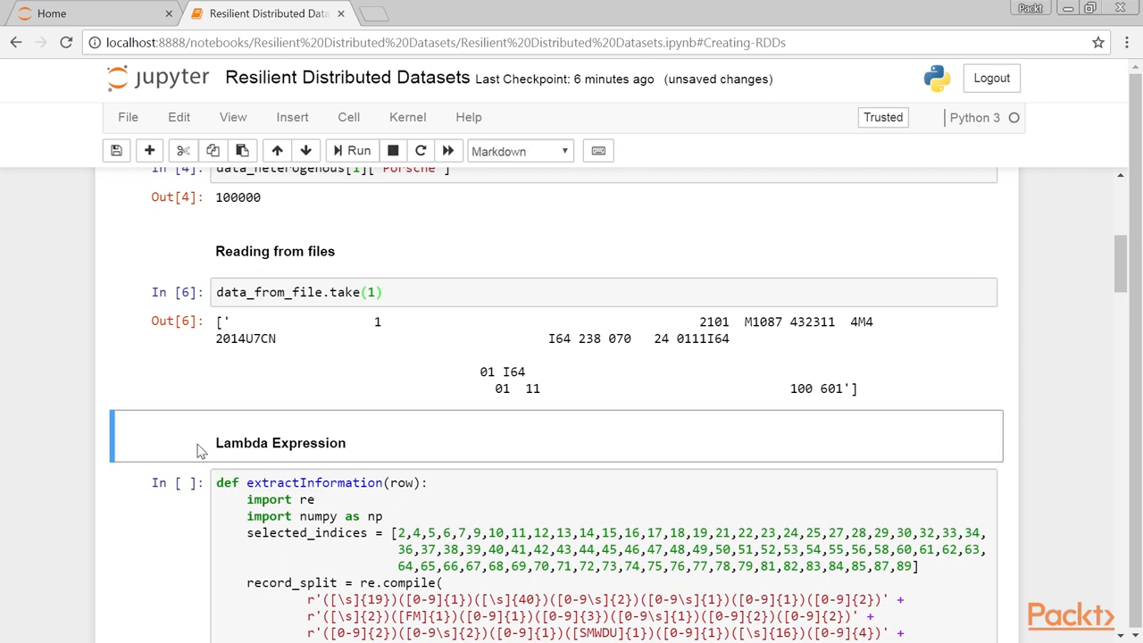
{"action": "scroll", "scroll_direction": "down", "scroll_amount": 3}
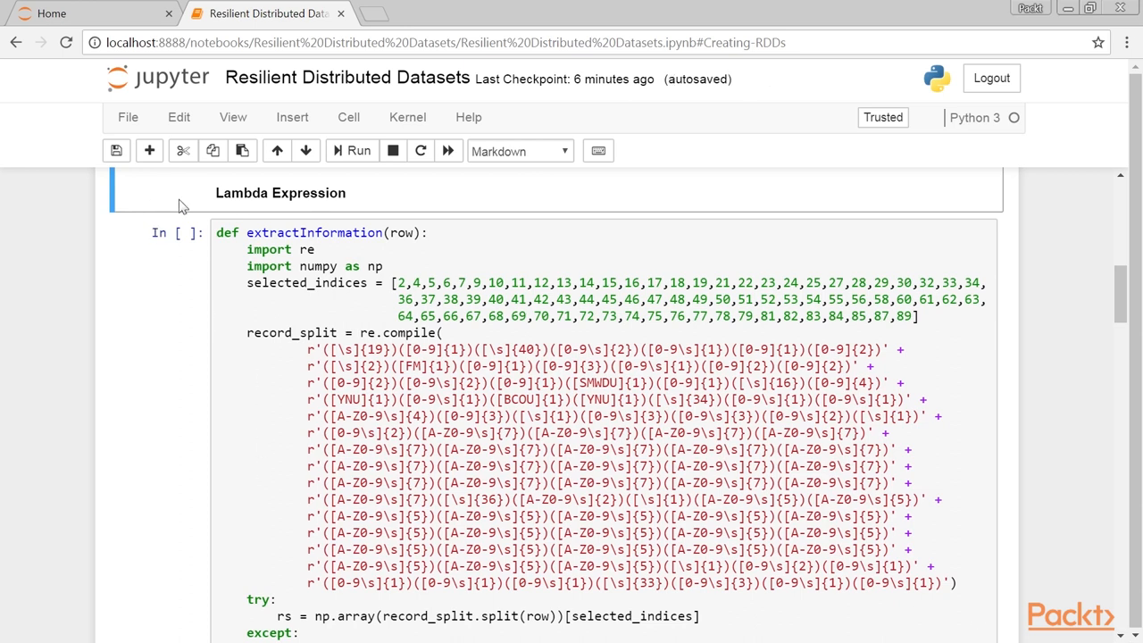
{"action": "mouse_move", "coordinate": [186, 221]}
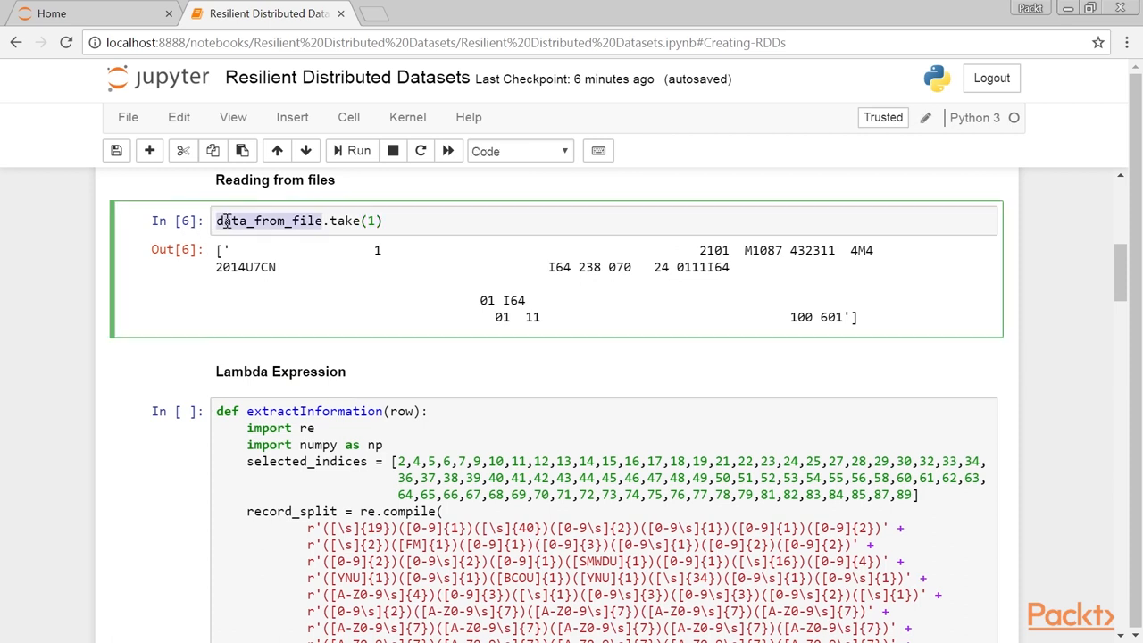
{"action": "scroll", "scroll_direction": "down", "scroll_amount": 3}
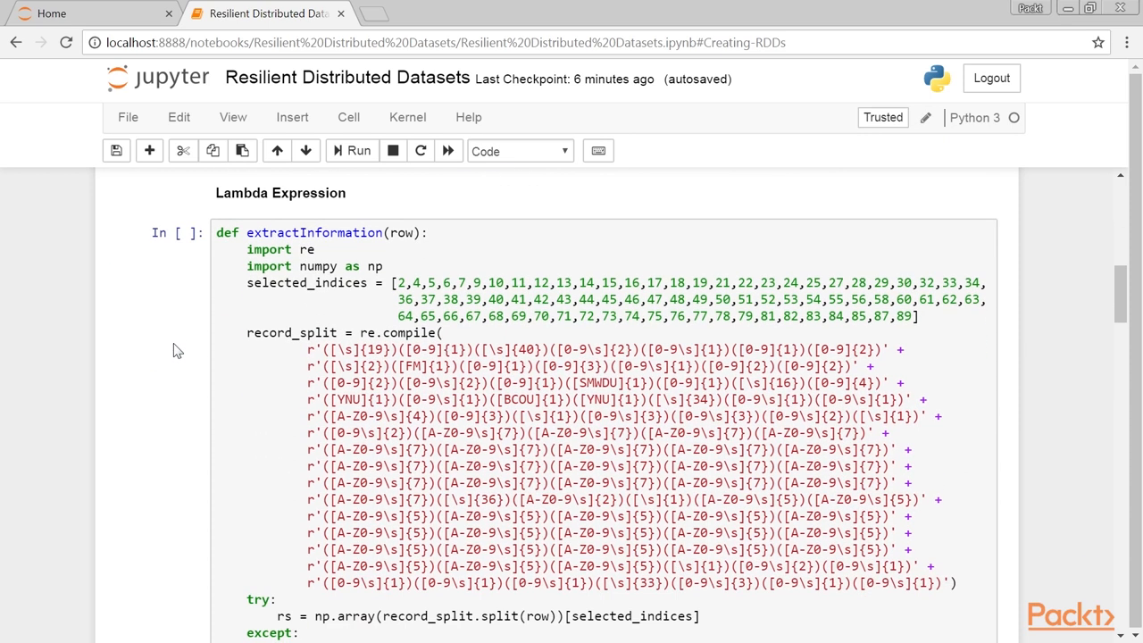
{"action": "left_click", "coordinate": [390, 241]}
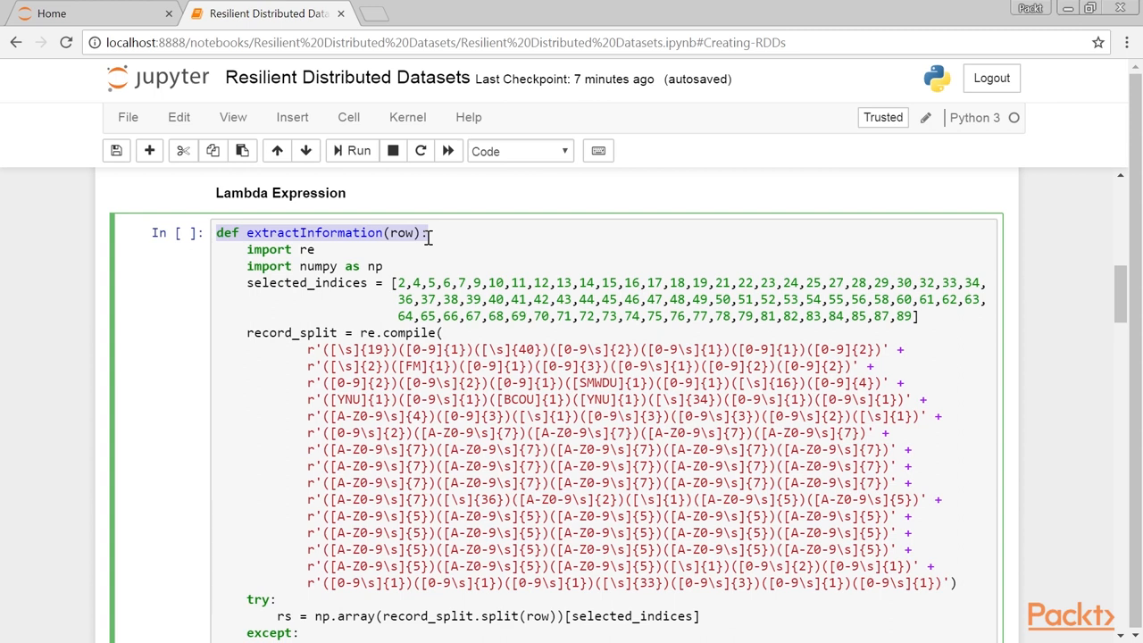
{"action": "left_click_drag", "start_coordinate": [428, 233], "coordinate": [397, 267]}
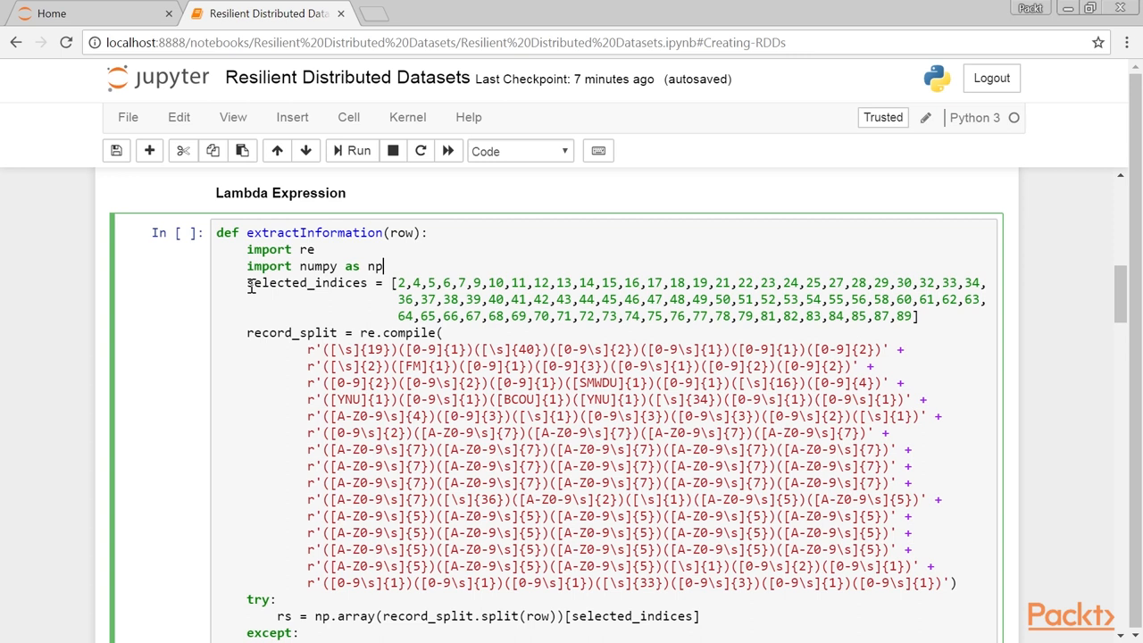
{"action": "double_click", "coordinate": [308, 282]}
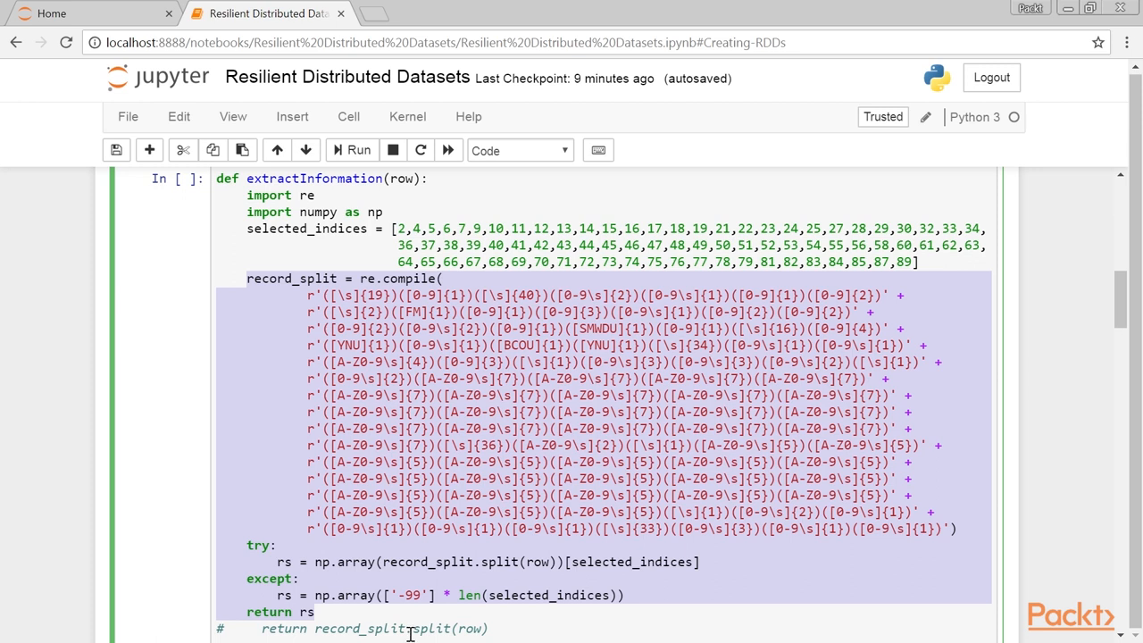
- Select the data_from_file_conv cell and highlight extractInformation in its map call
{"action": "left_click", "coordinate": [313, 610]}
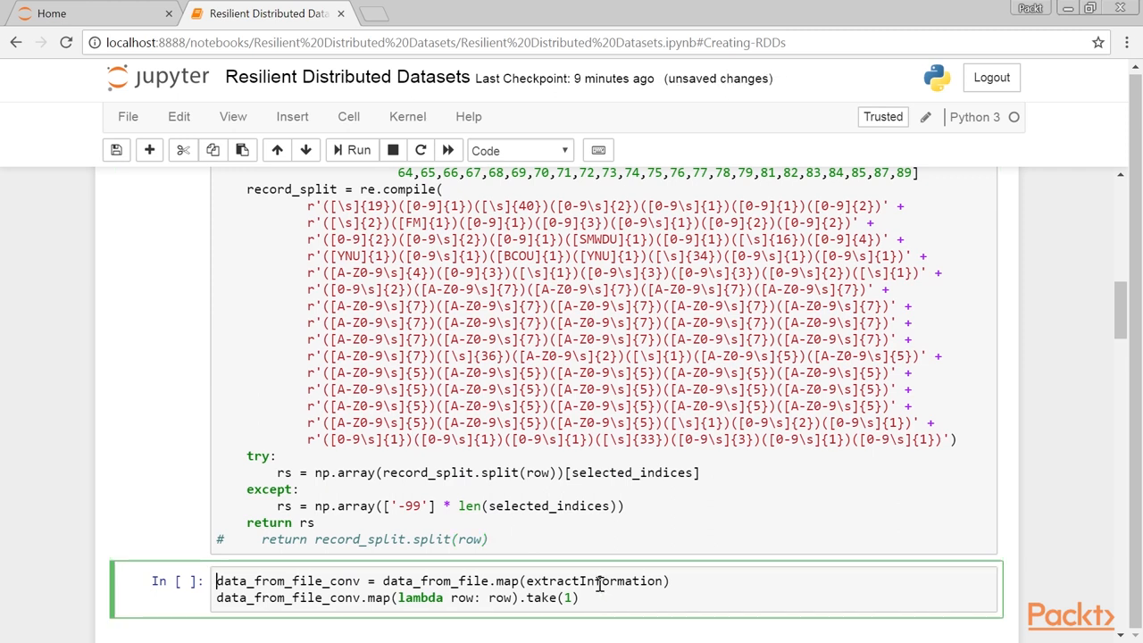
{"action": "double_click", "coordinate": [599, 582]}
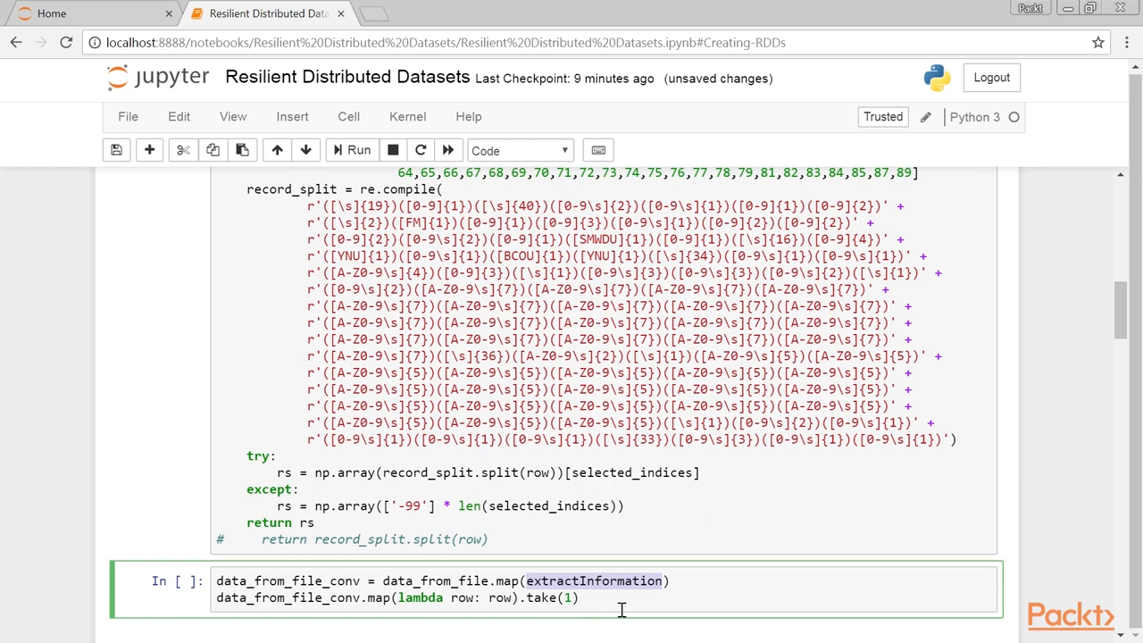
{"action": "mouse_move", "coordinate": [631, 611]}
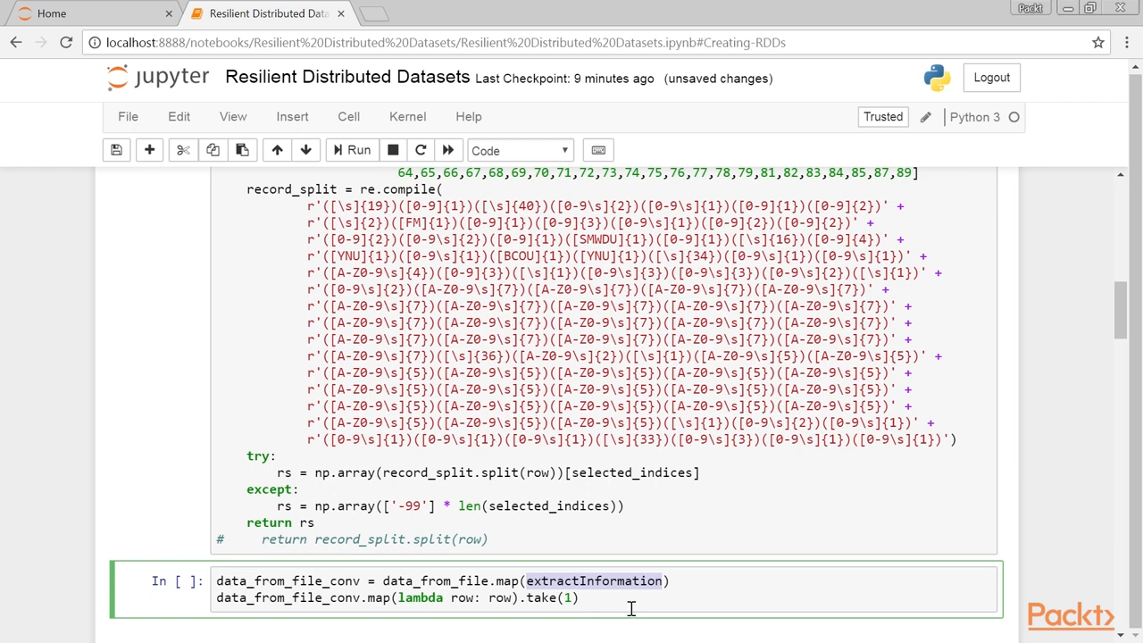